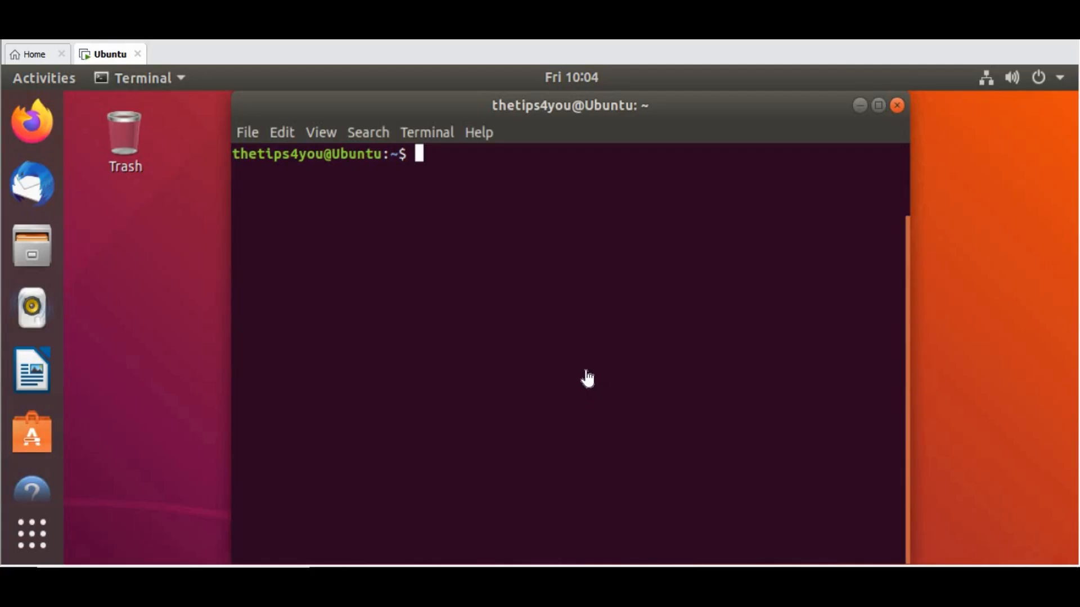
pyautogui.moveTo(549, 229)
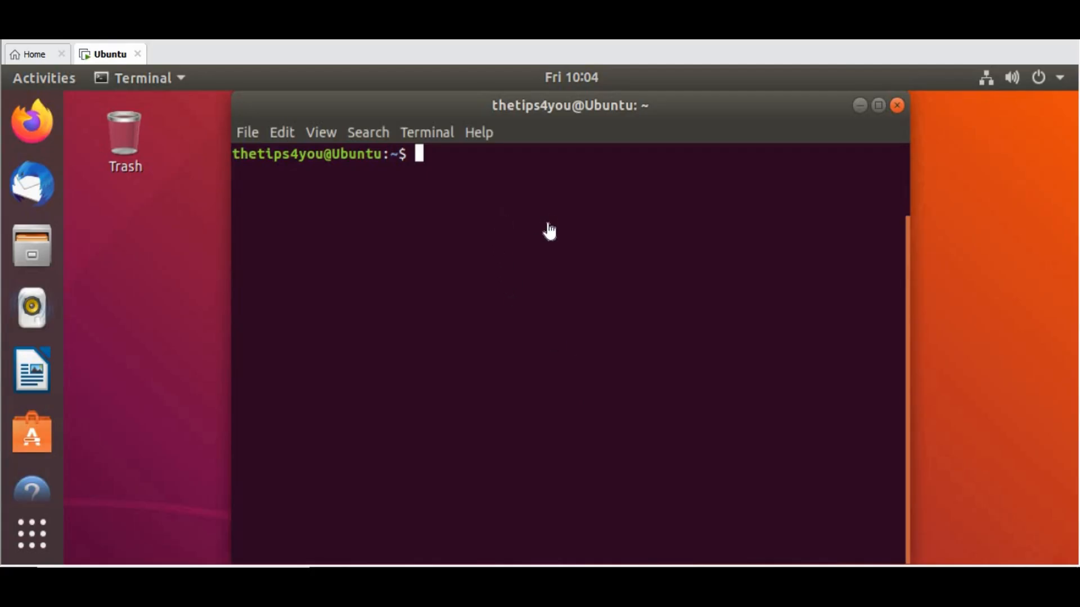
pyautogui.moveTo(509, 241)
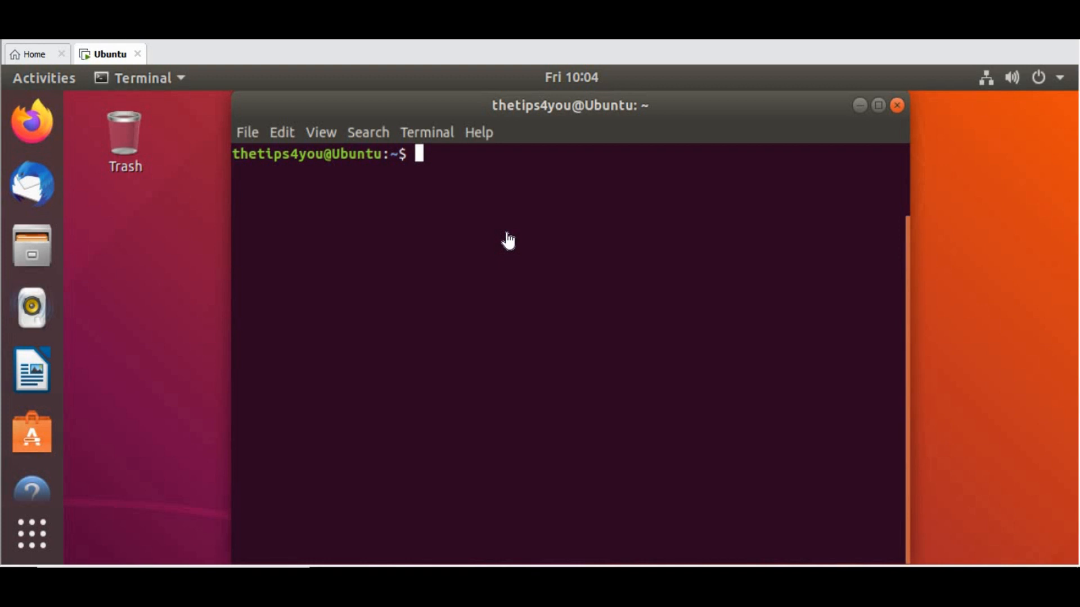
pyautogui.moveTo(540, 236)
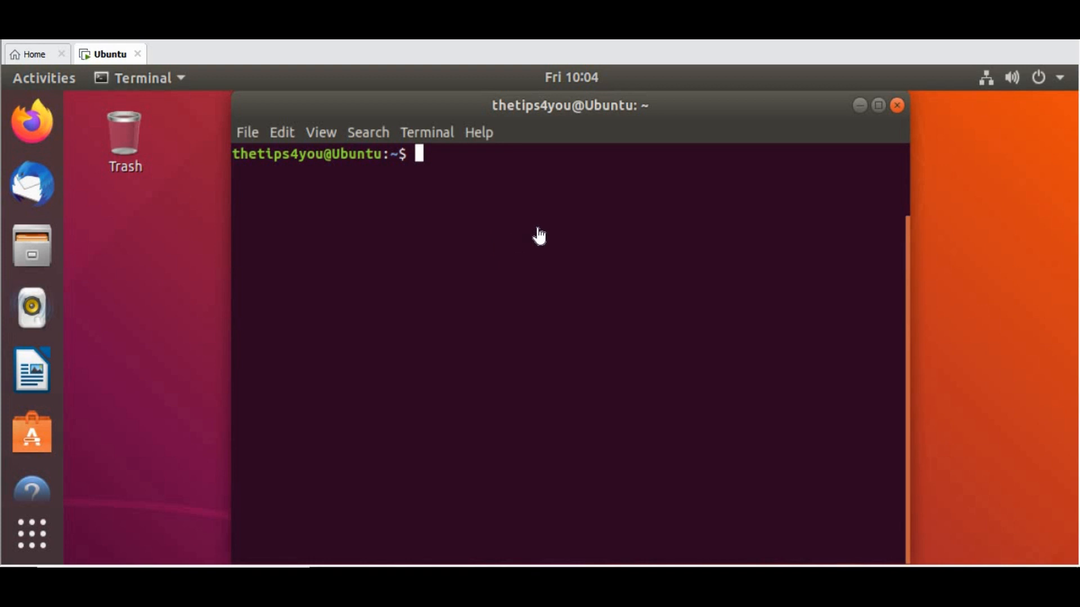
pyautogui.moveTo(516, 234)
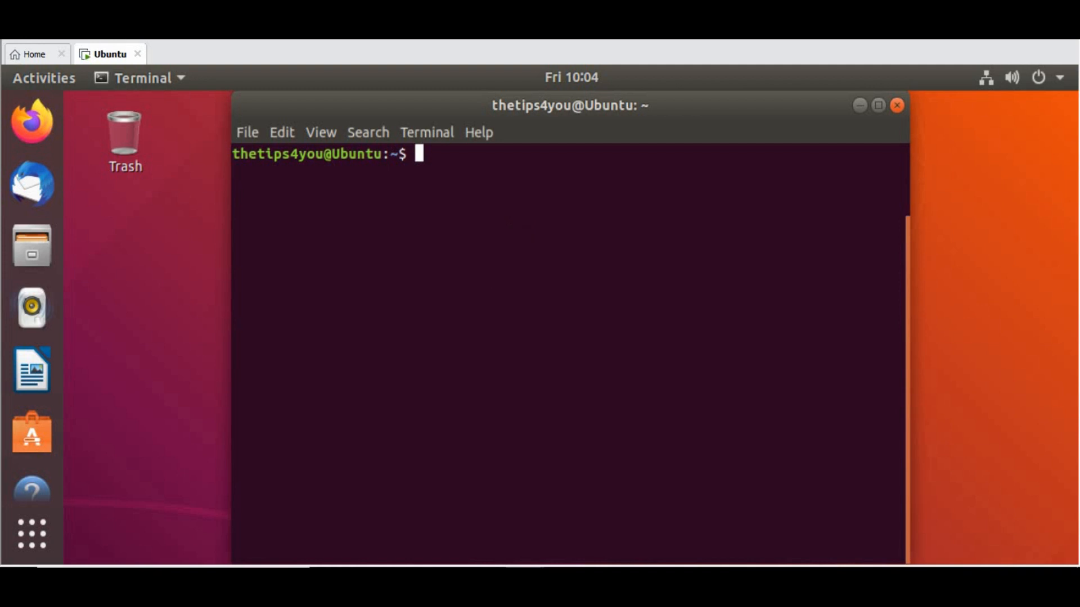
pyautogui.moveTo(583, 238)
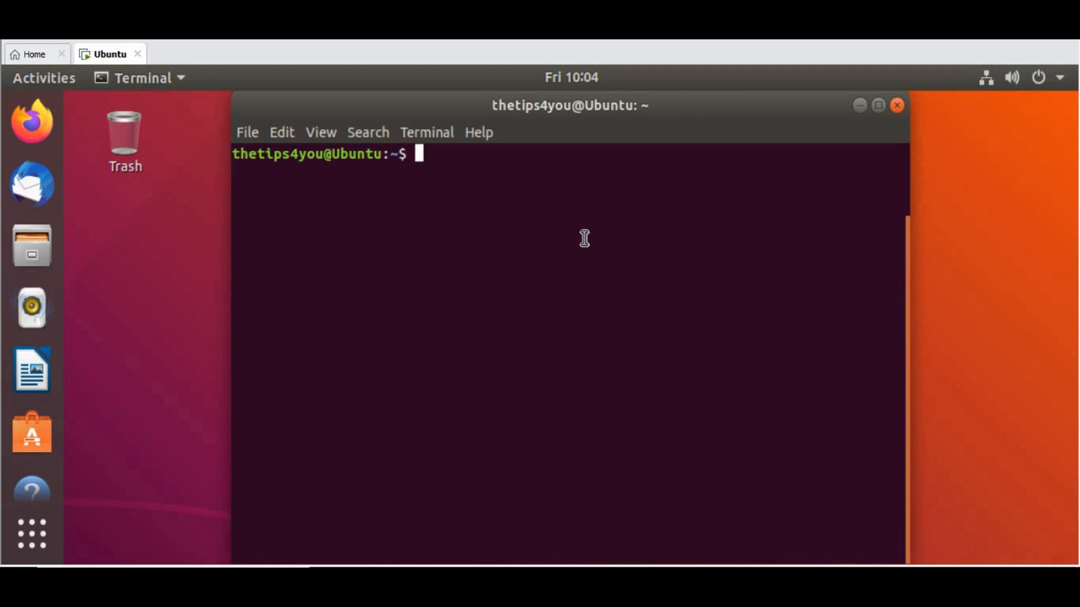
# Step: Import Elastic's GPG key into apt via 'wget -qO - …GPG-KEY-elasticsearch | sudo apt-key add -'
pyautogui.rightClick(584, 239)
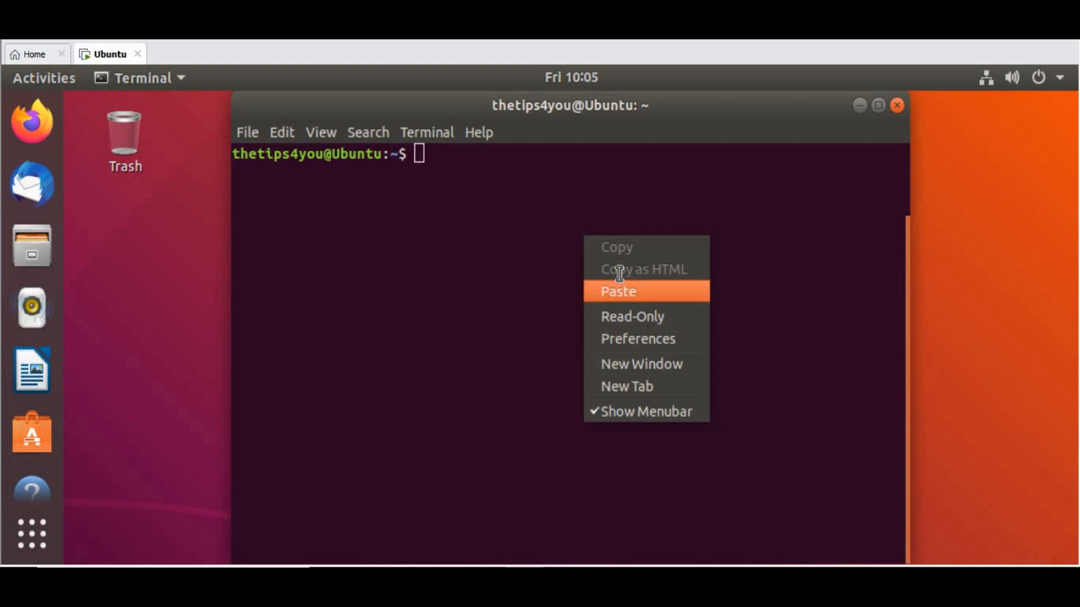
pyautogui.click(618, 291)
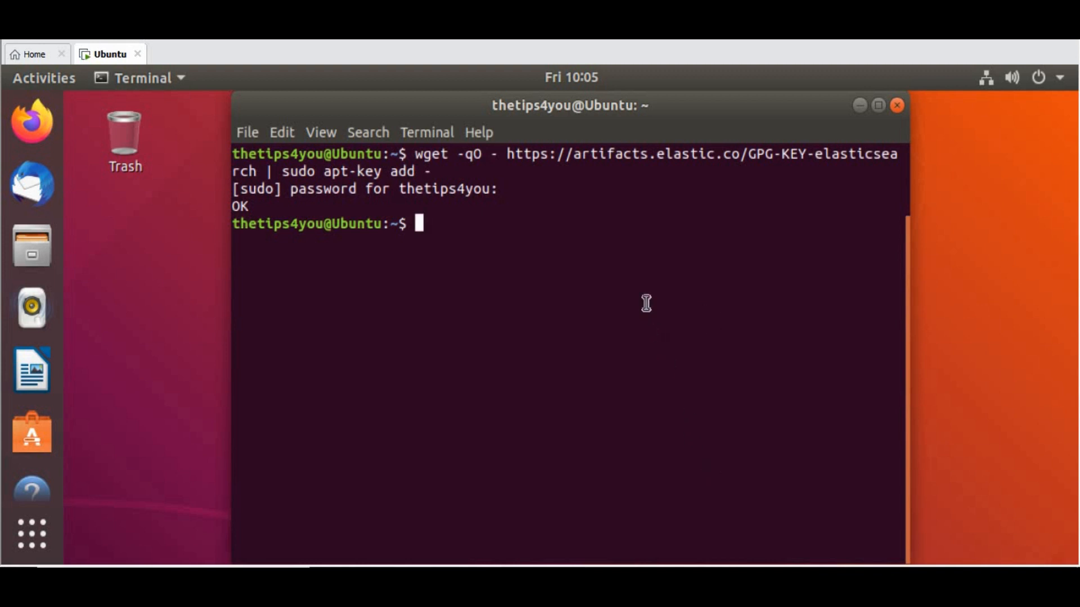
pyautogui.write('sudo apt-get install apt-transport-https')
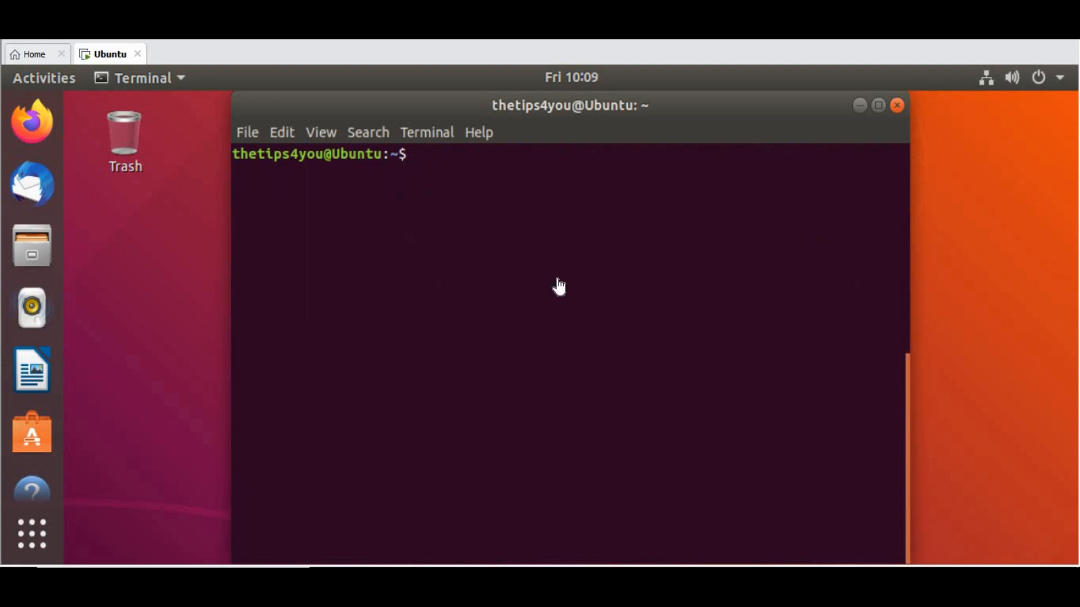
# Step: Run 'sudo apt-get install apt-transport-https', retrying past the dpkg lock error
pyautogui.write('sudo apt-get install apt-transport-https')
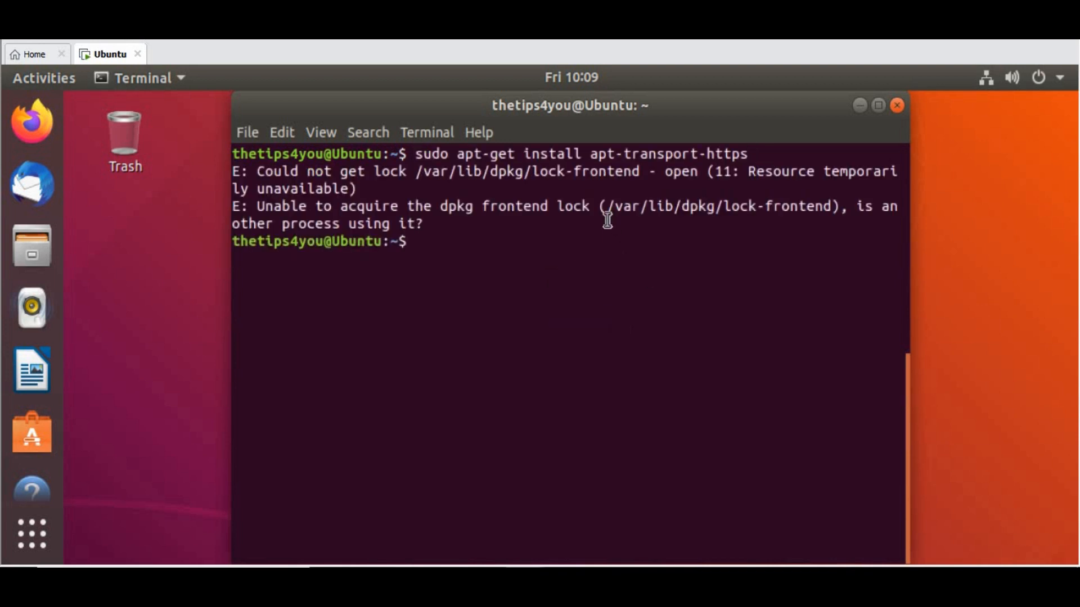
pyautogui.moveTo(335, 219)
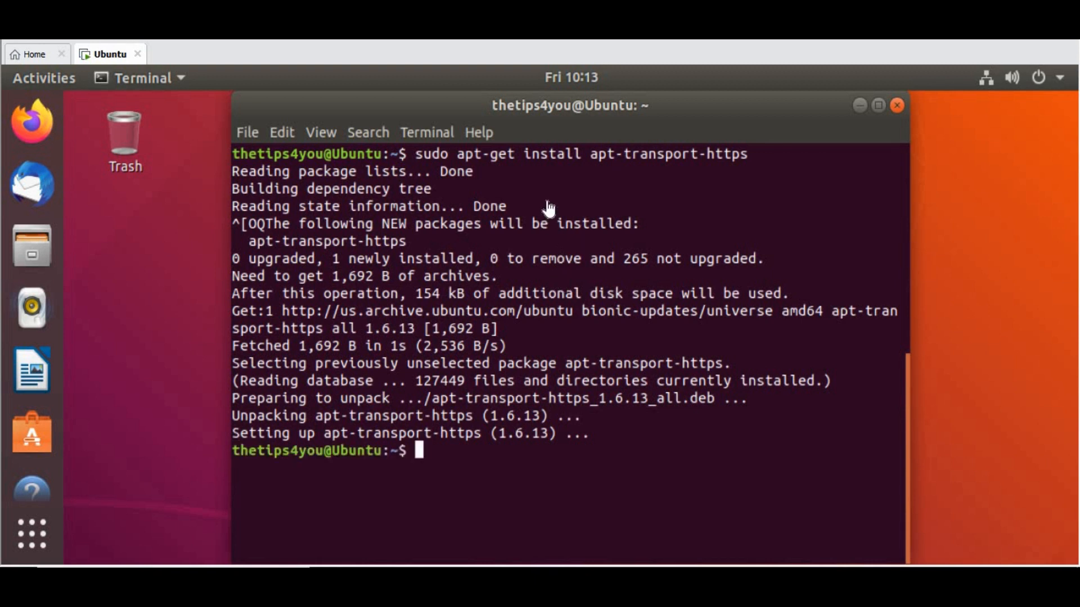
pyautogui.moveTo(610, 212)
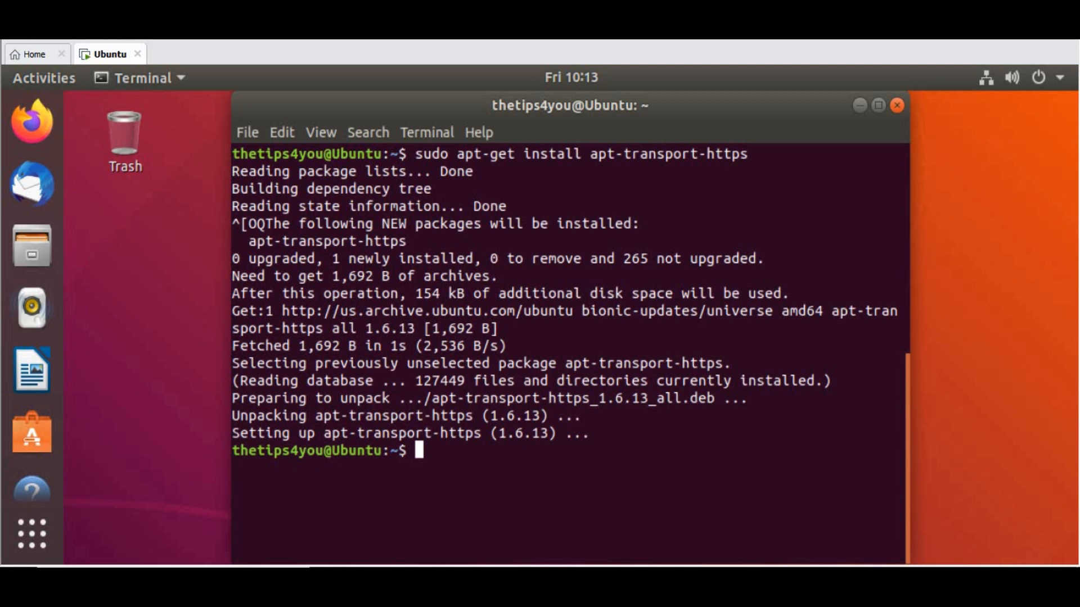
pyautogui.moveTo(619, 450)
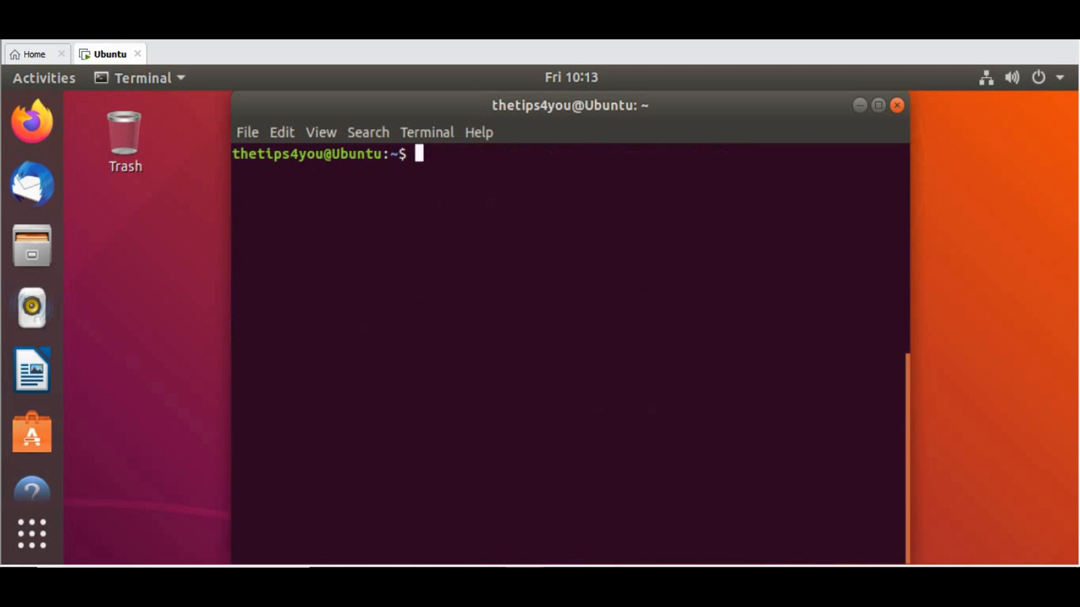
pyautogui.moveTo(504, 236)
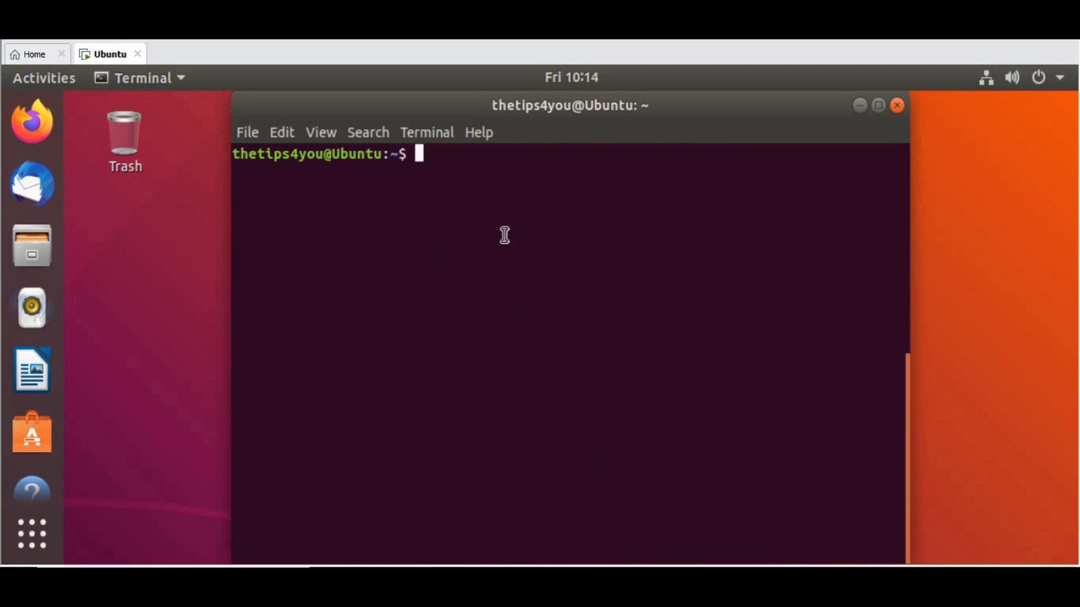
# Step: Paste 'sudo apt-get update && sudo apt-get install elasticsearch' to install Elasticsearch 7.12.1
pyautogui.rightClick(504, 235)
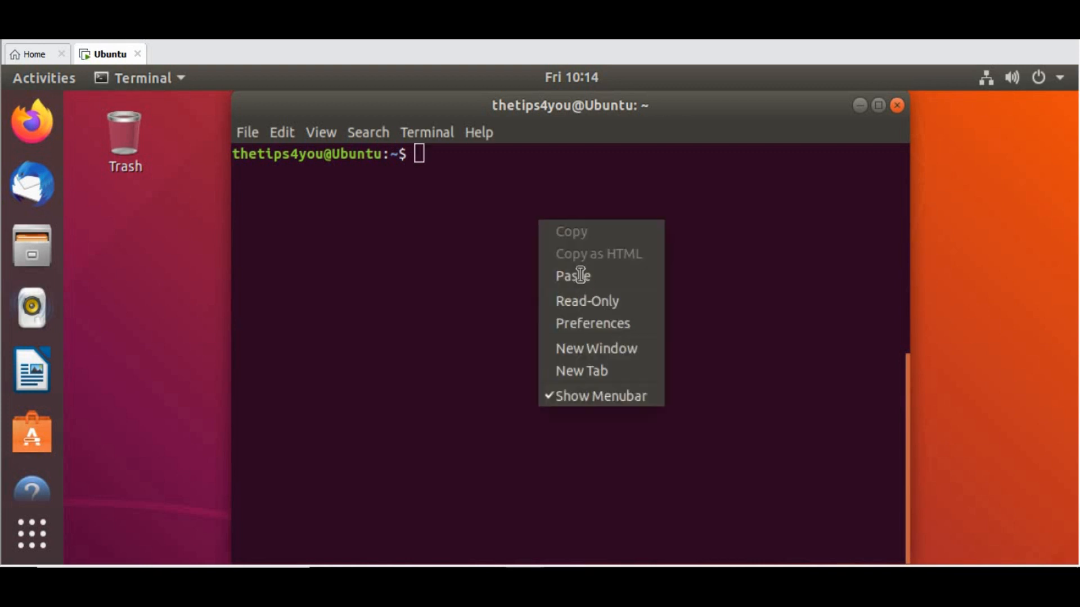
pyautogui.click(573, 276)
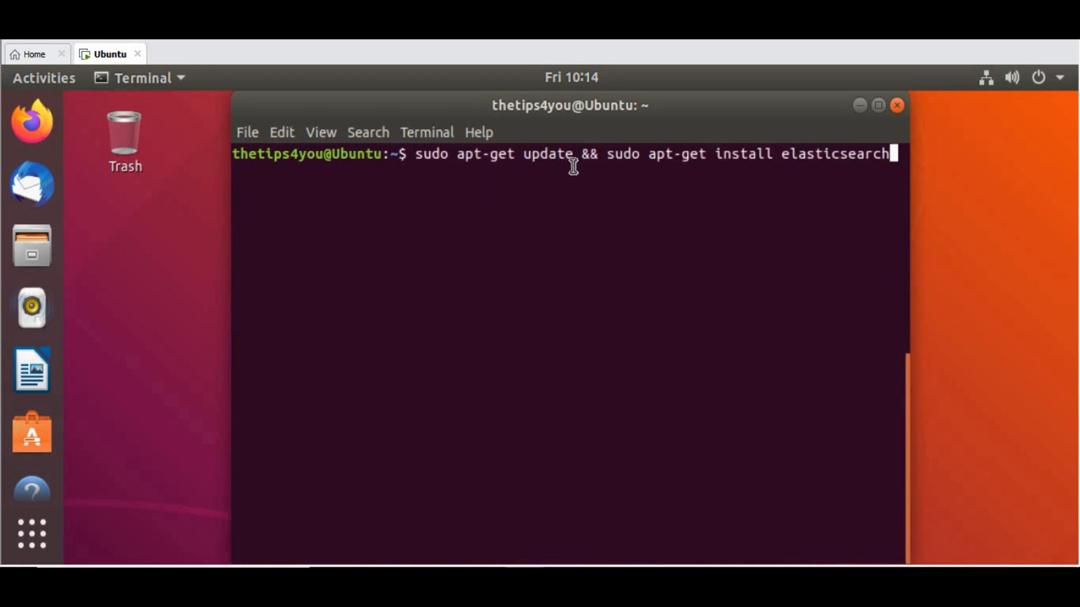
pyautogui.moveTo(885, 153)
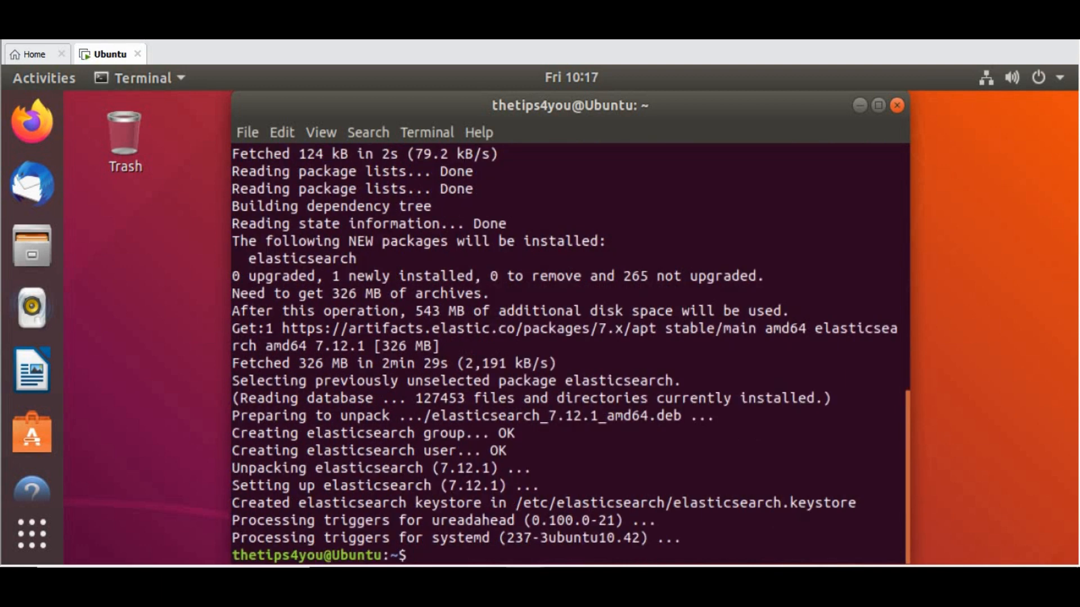
# Step: Run systemctl status elasticsearch.service, showing it loaded, disabled and inactive (dead)
pyautogui.write('syst')
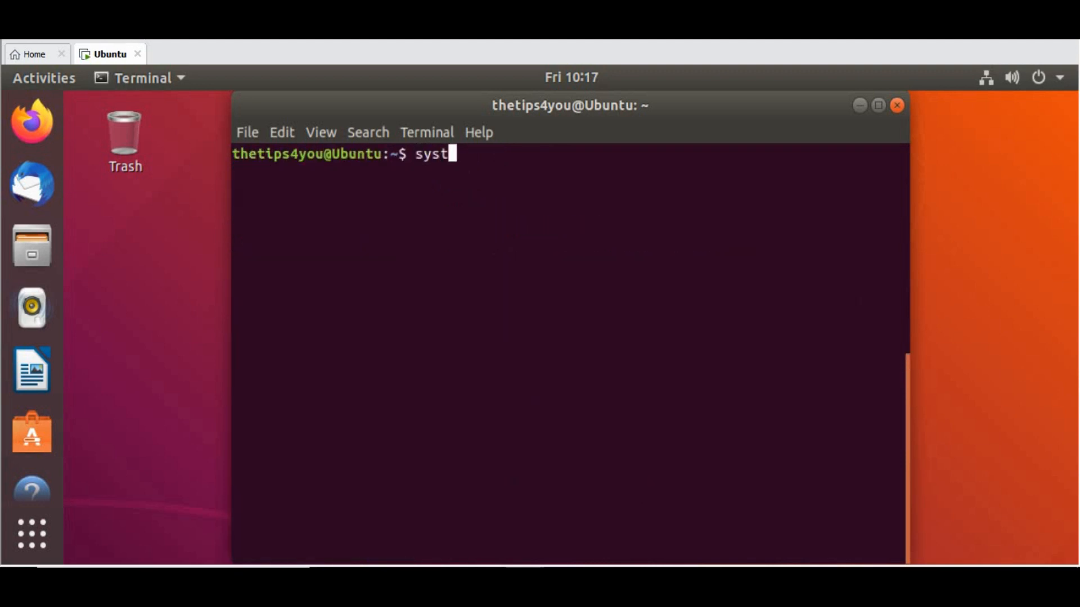
pyautogui.write('emc')
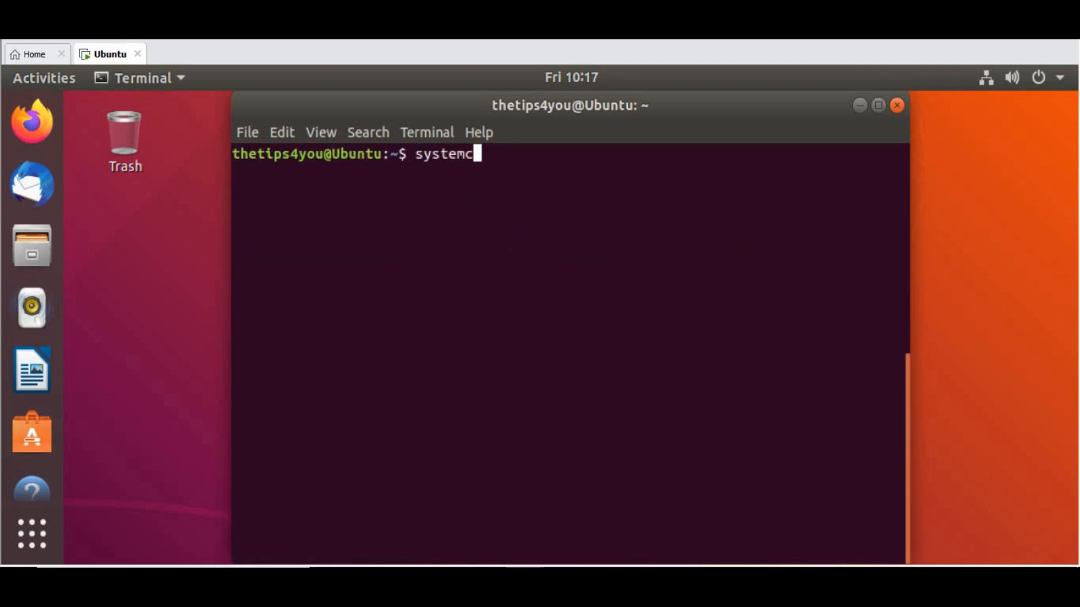
pyautogui.write('tl s')
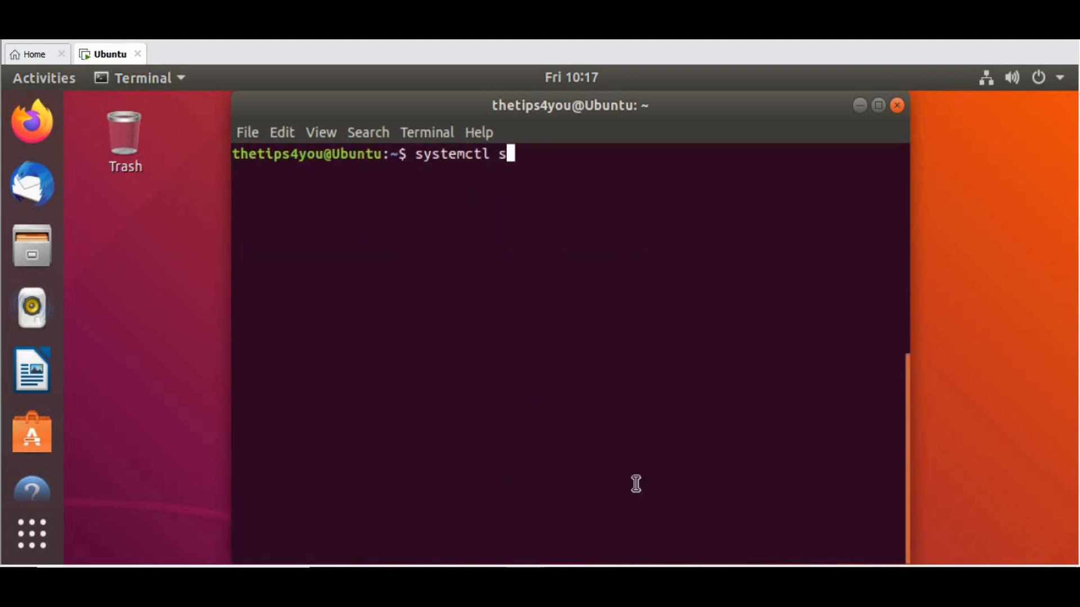
pyautogui.write('tatus elast')
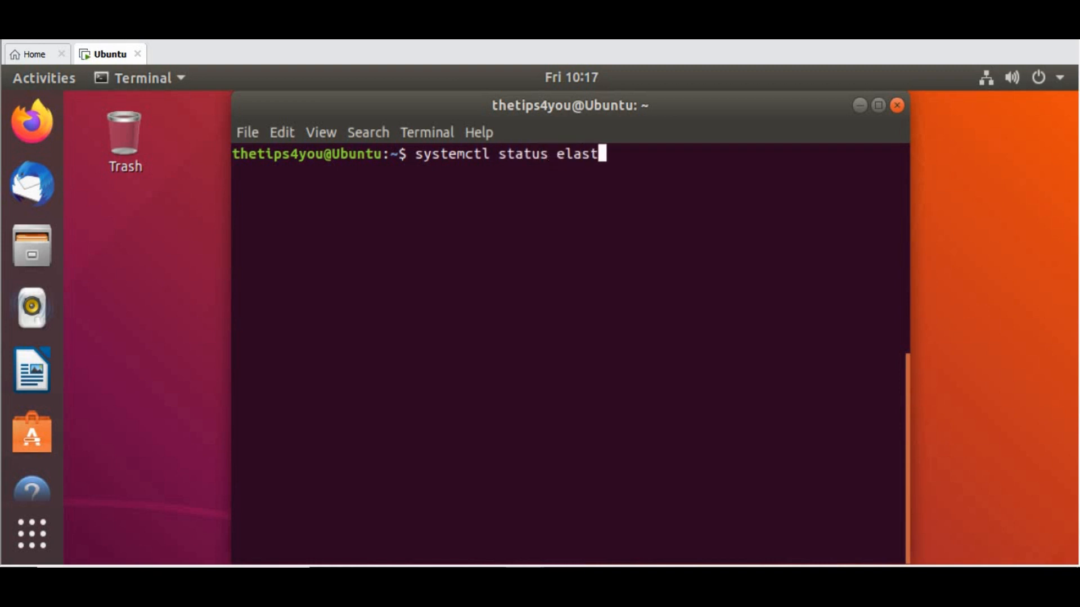
pyautogui.write('icsearch')
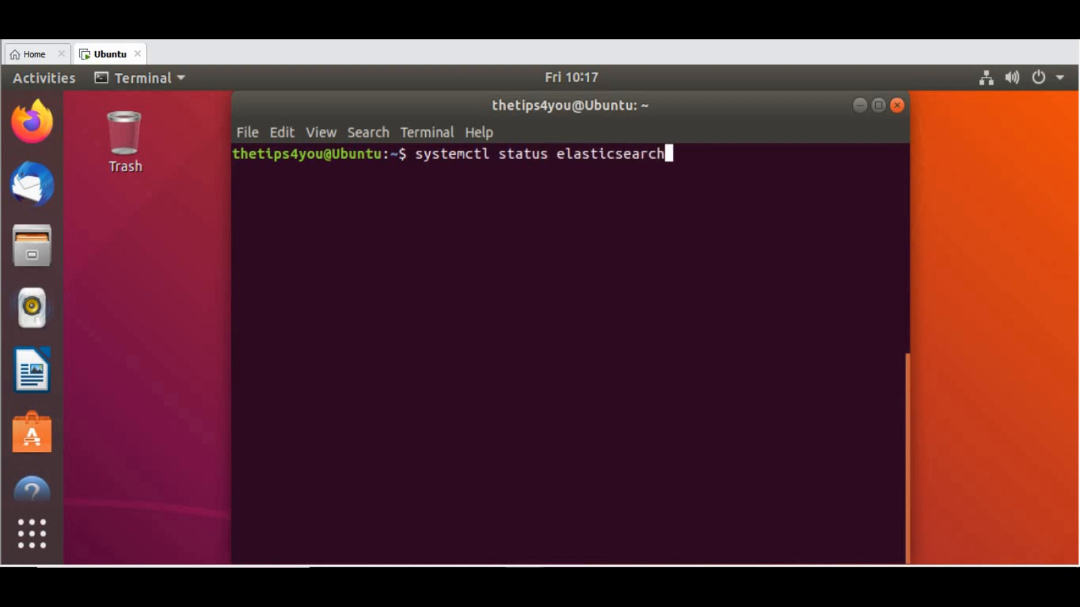
pyautogui.write('.service')
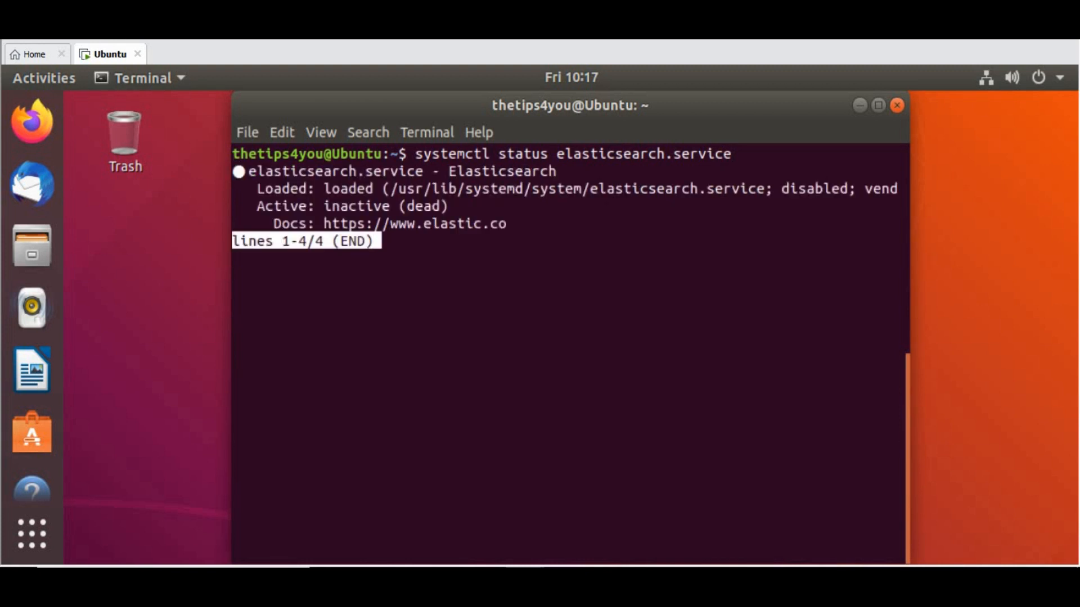
pyautogui.moveTo(363, 209)
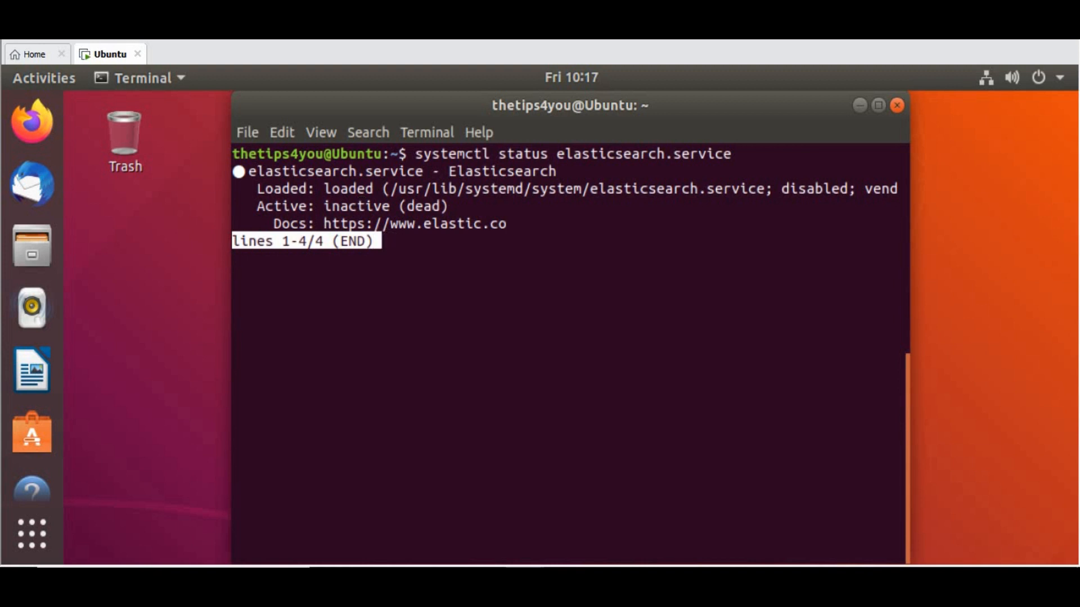
pyautogui.press('q')
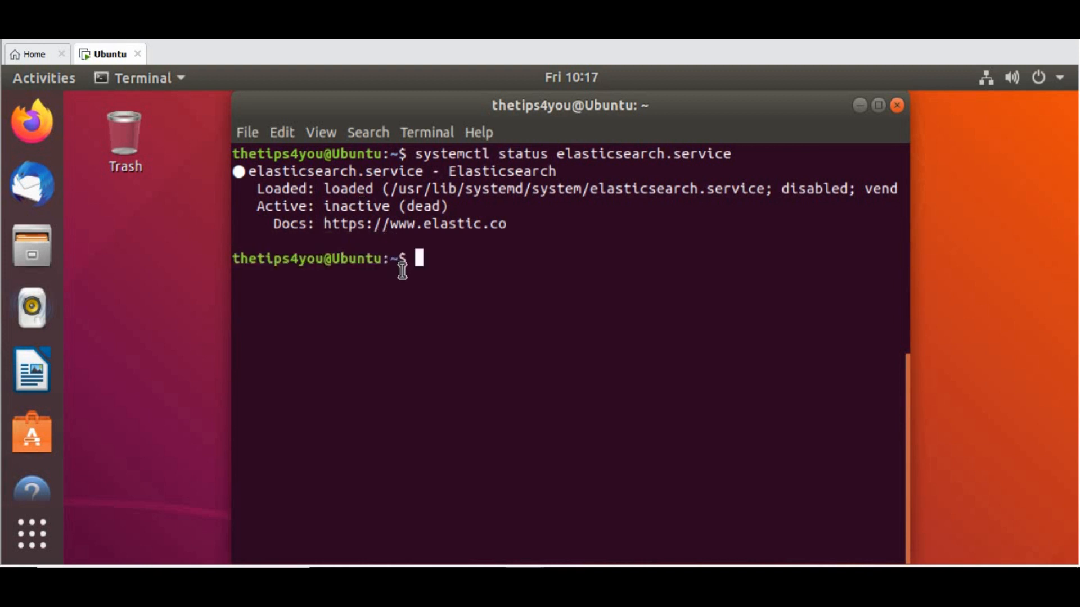
pyautogui.write('systemctl status elasticsearch.service')
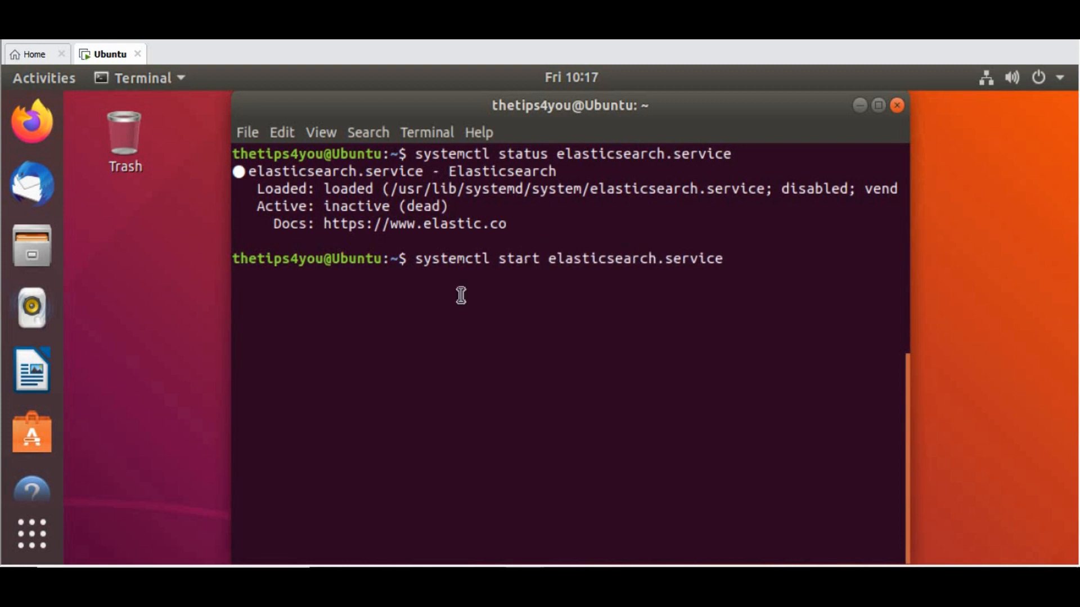
# Step: Start elasticsearch.service with password authentication and confirm status shows active (running)
pyautogui.press('Return')
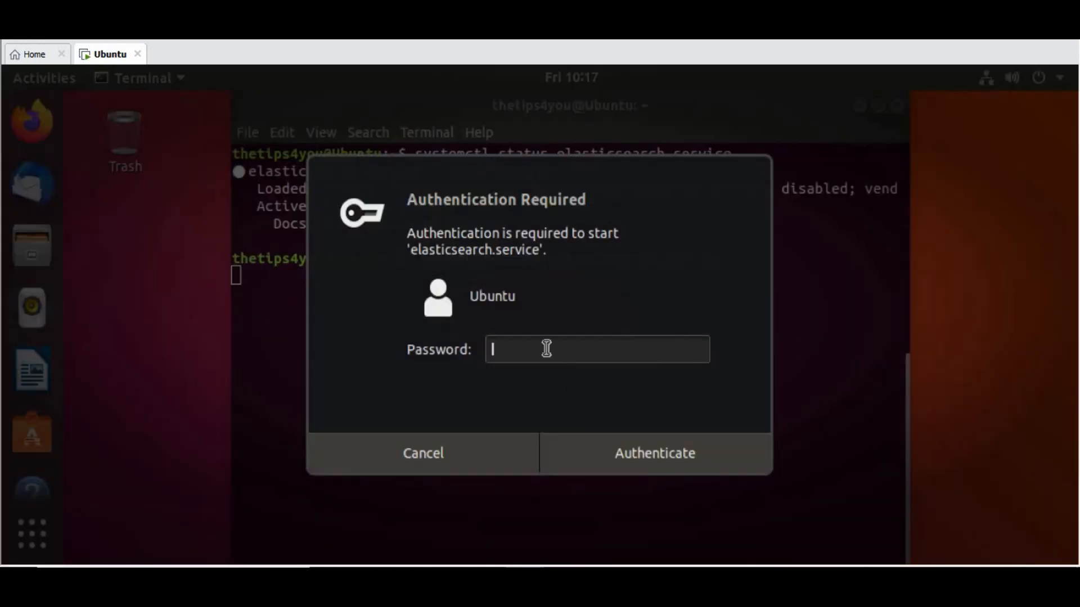
pyautogui.write('•')
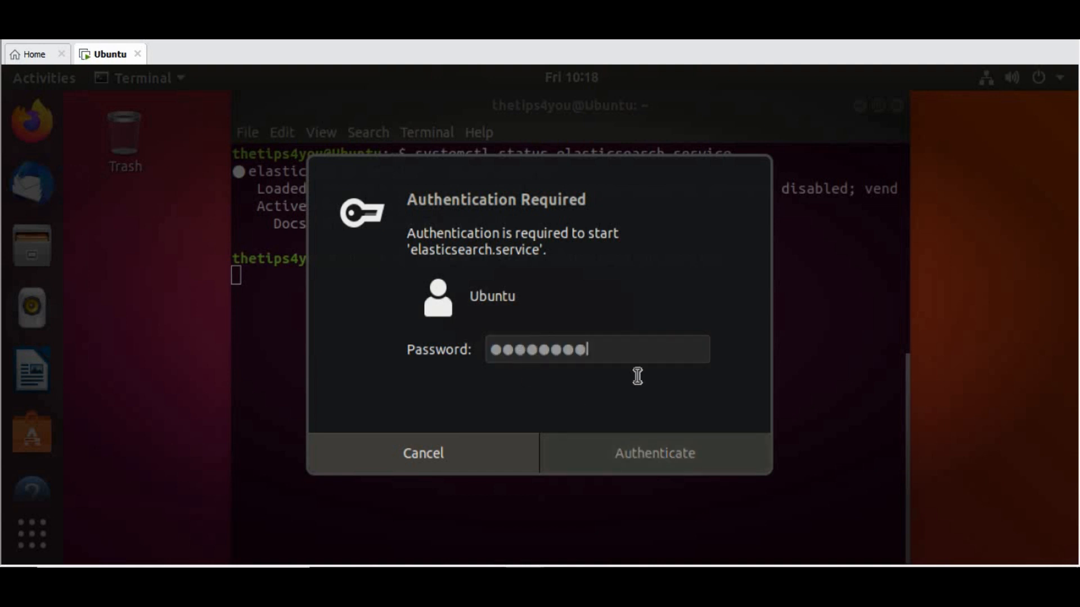
pyautogui.click(653, 453)
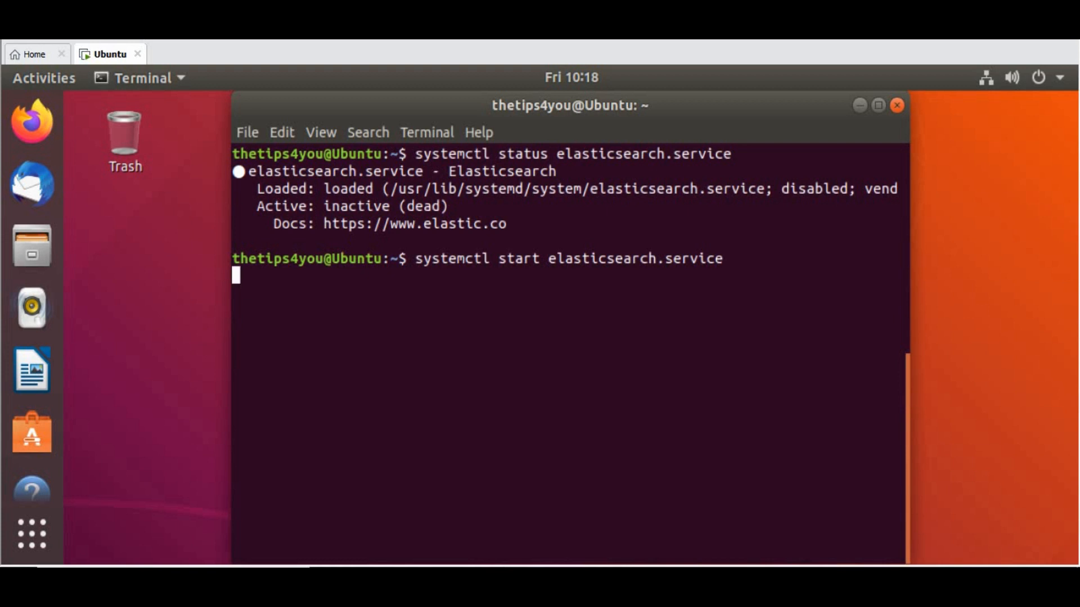
pyautogui.write('systemctl status elasticsearch.service')
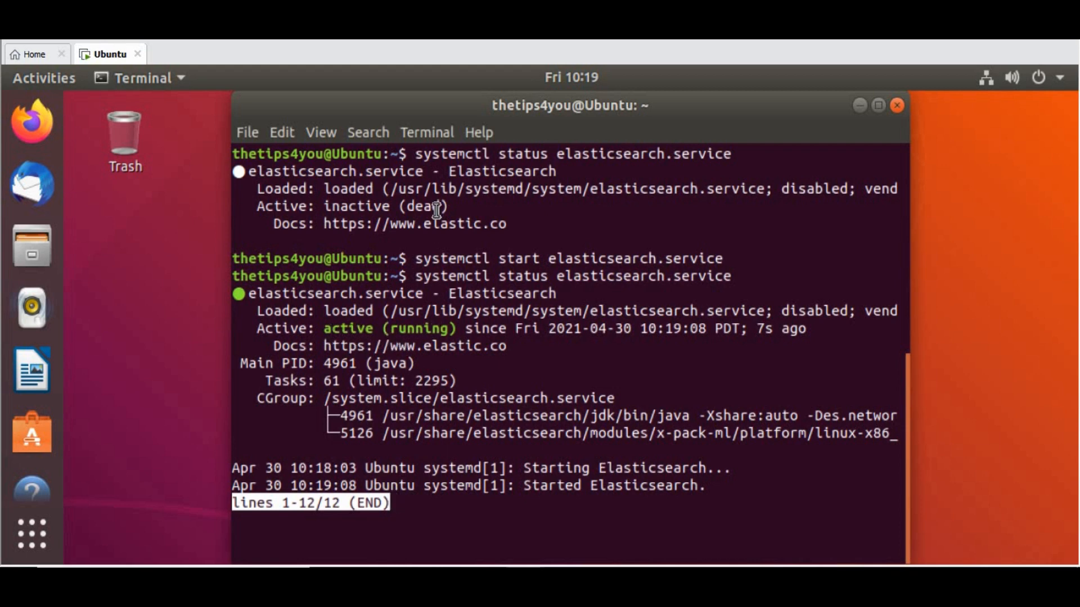
pyautogui.moveTo(510, 536)
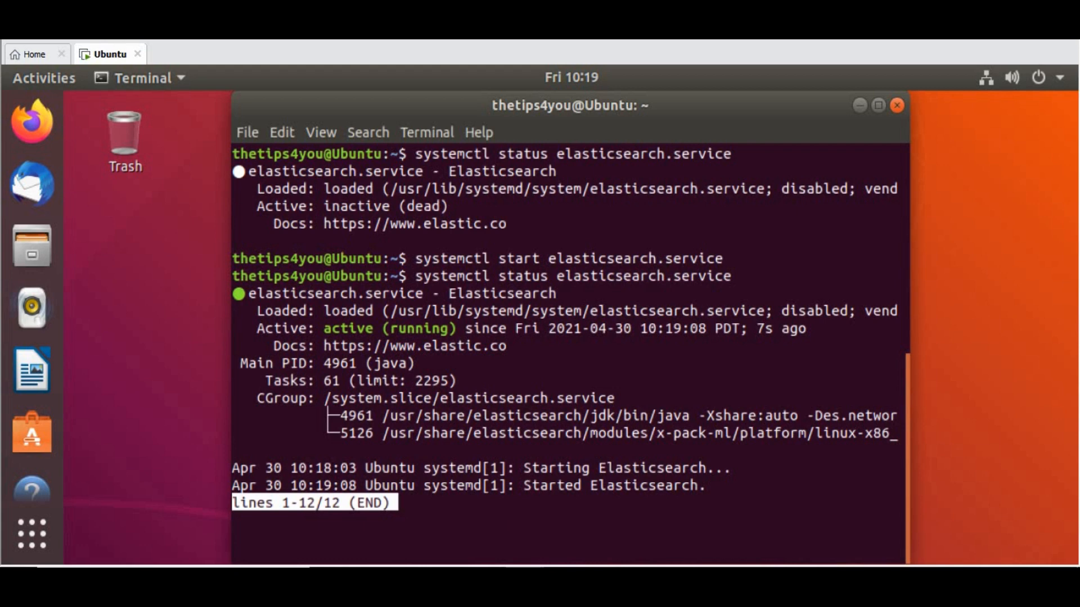
pyautogui.press('q')
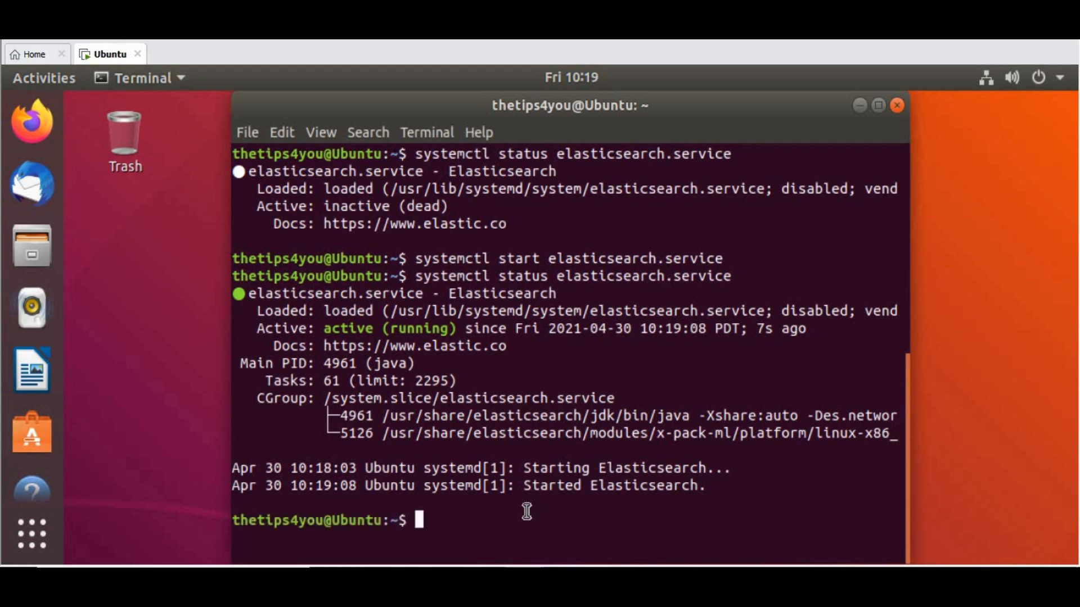
# Step: Try systemctl enable elasticsearch.service, which fails reading /etc/init.d/elasticsearch
pyautogui.write('systemctl status elasticsearch.service')
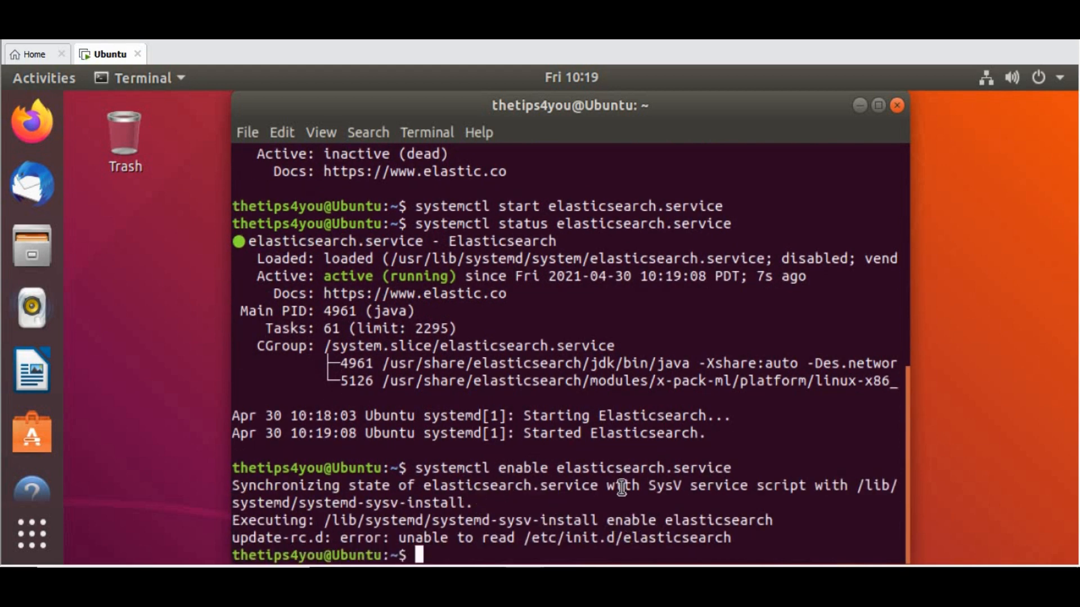
pyautogui.moveTo(803, 475)
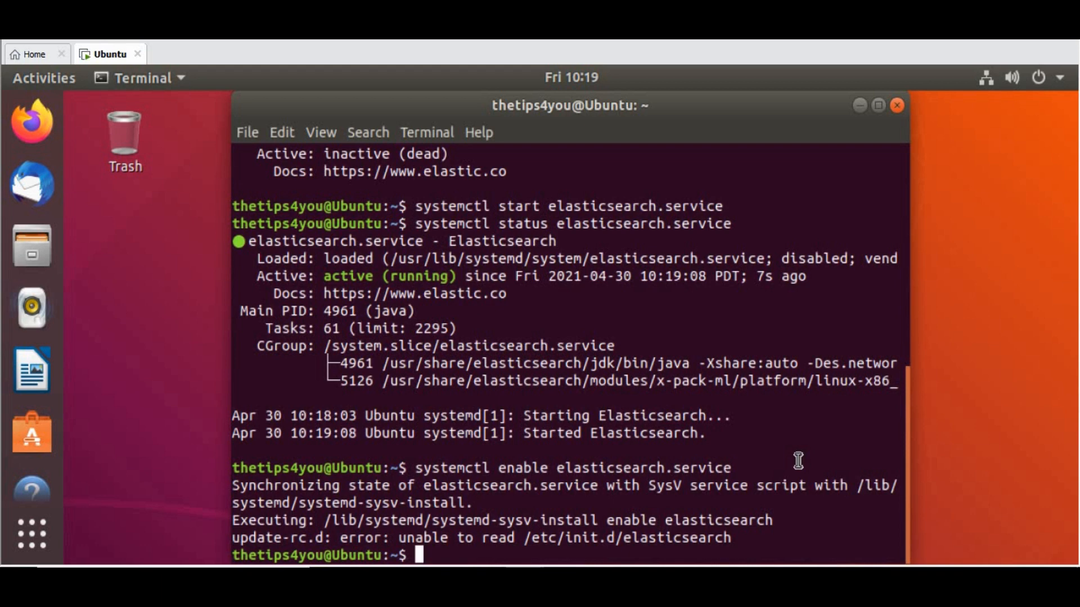
pyautogui.moveTo(446, 477)
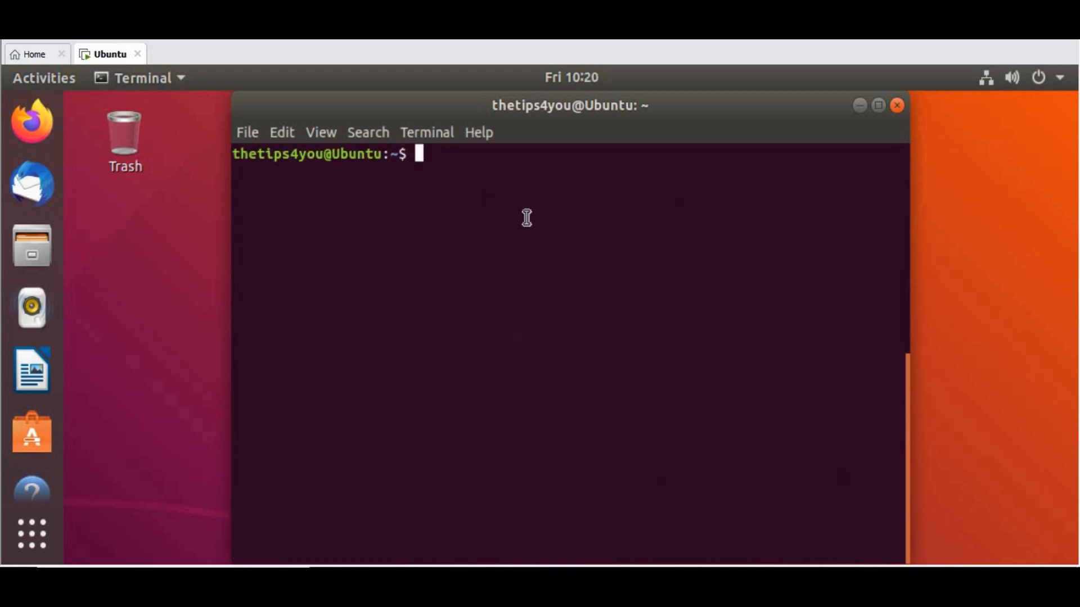
# Step: Run sudo /bin/systemctl daemon-reload, then enable elasticsearch.service at boot
pyautogui.rightClick(527, 217)
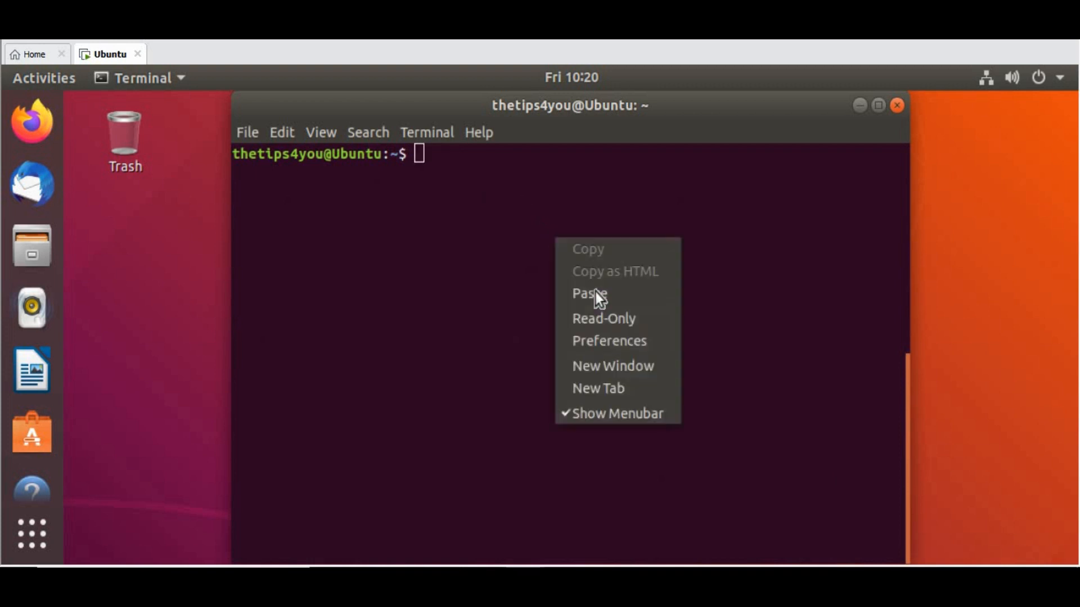
pyautogui.click(589, 293)
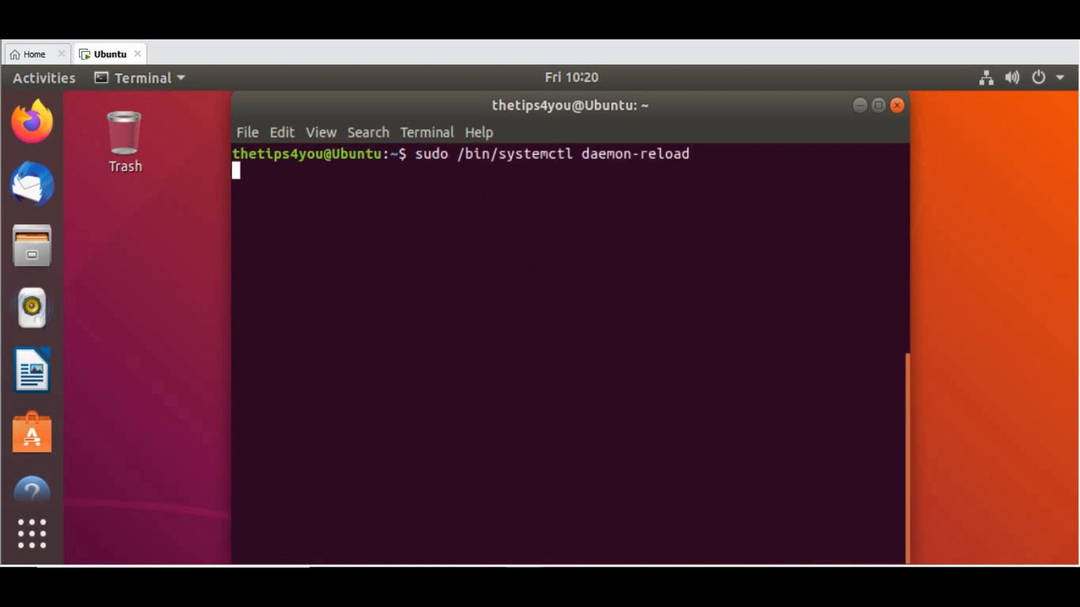
pyautogui.press('Return')
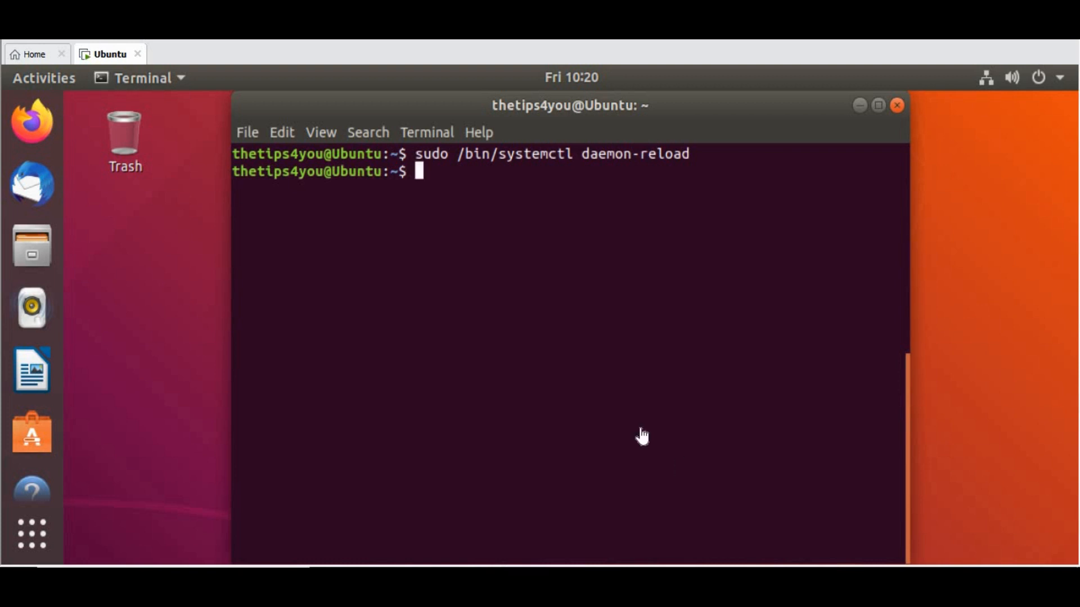
pyautogui.write('sudo /bin/systemctl enable elasticsearch.service')
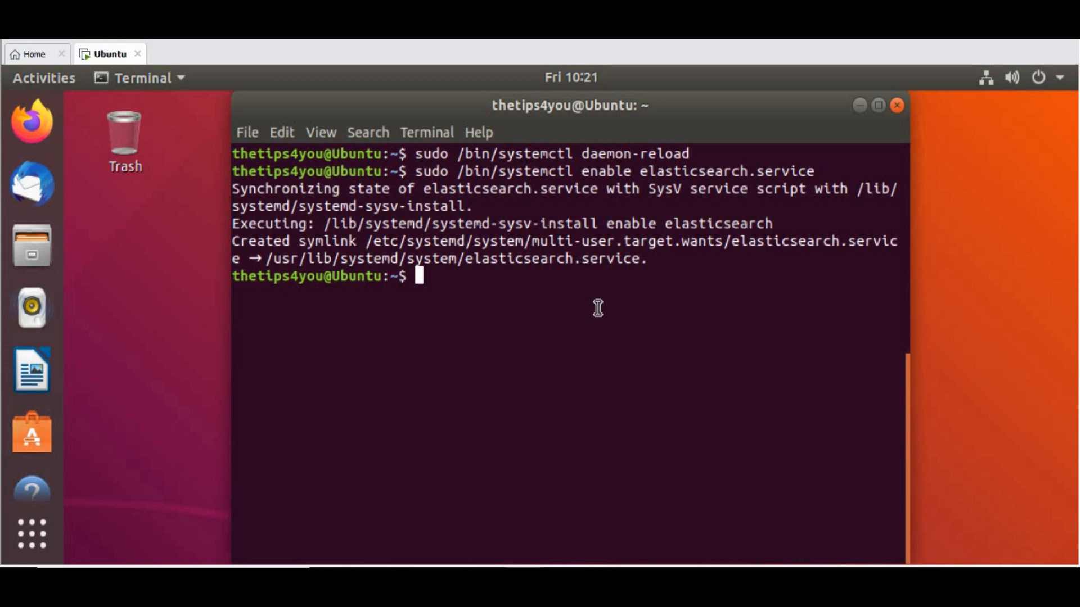
# Step: Try curl 127.0.0.1:9200, then install curl with sudo apt-get install curl
pyautogui.write('curl 127.0.0.1:9200')
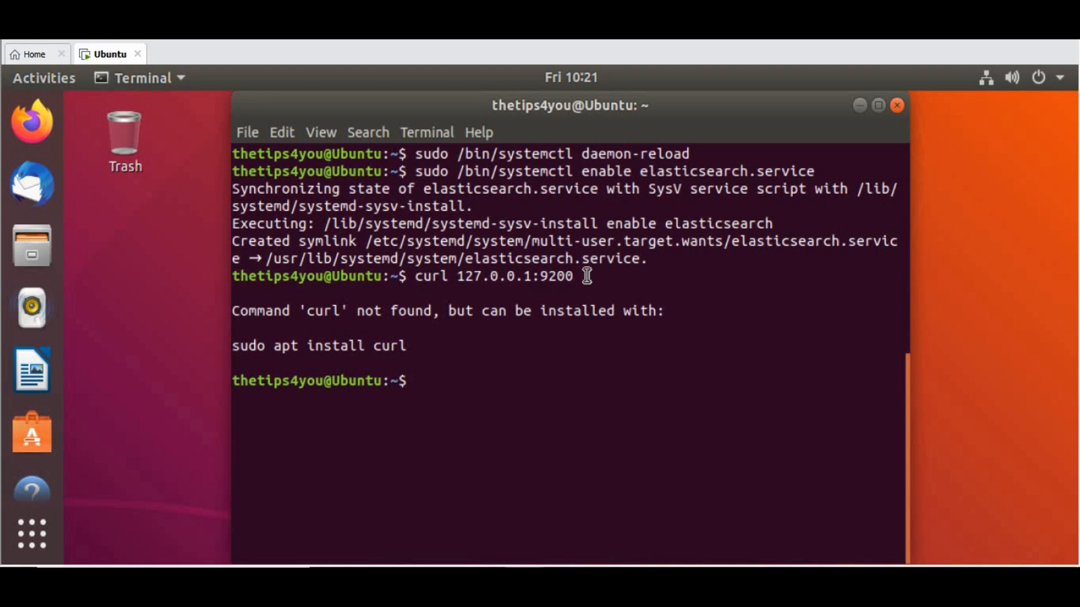
pyautogui.moveTo(471, 400)
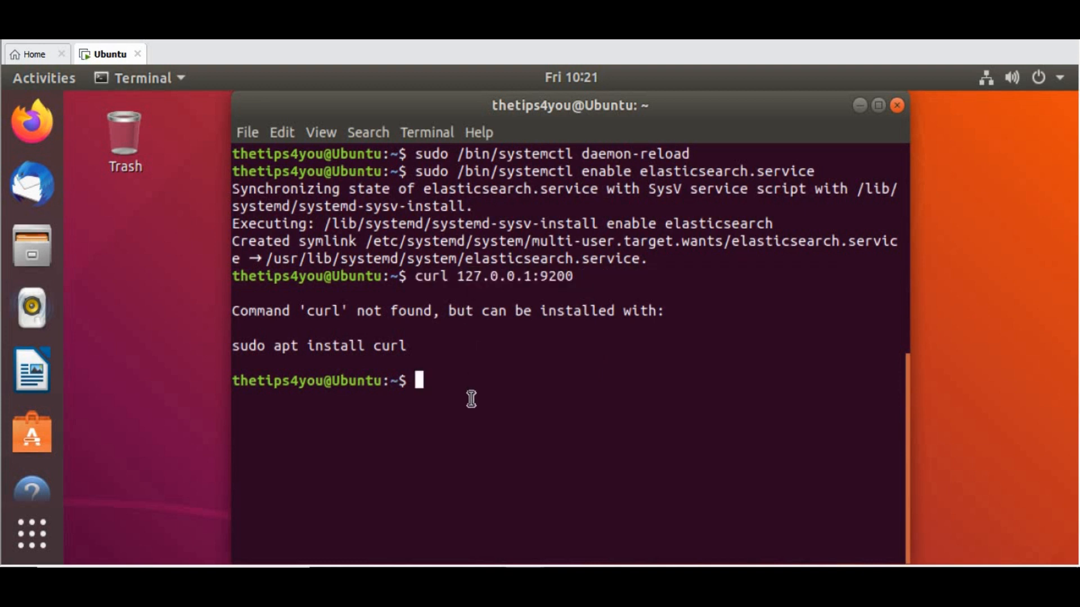
pyautogui.write('sudo')
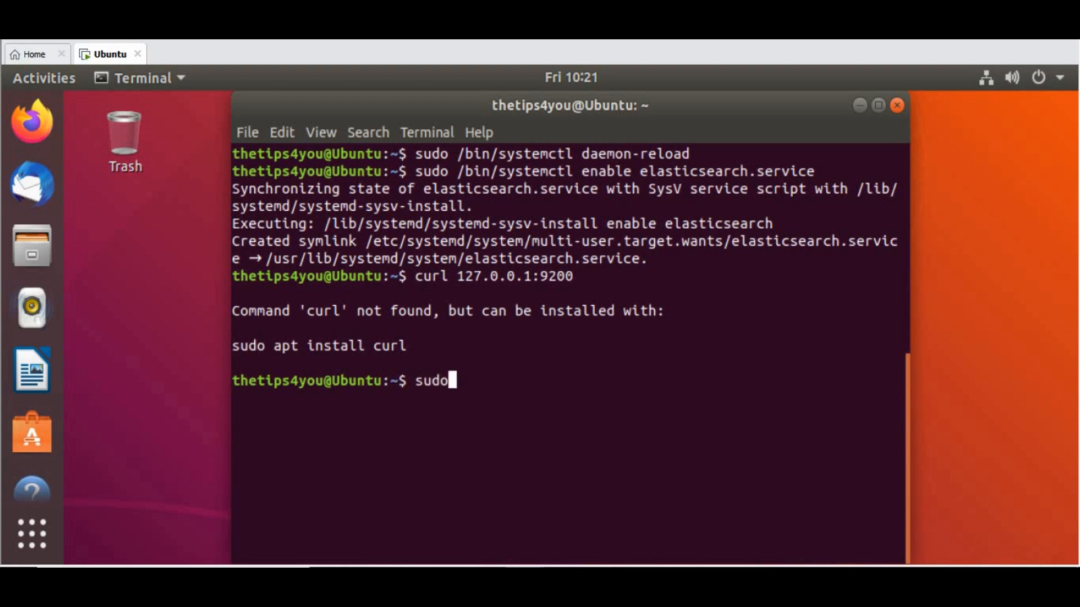
pyautogui.write('apt')
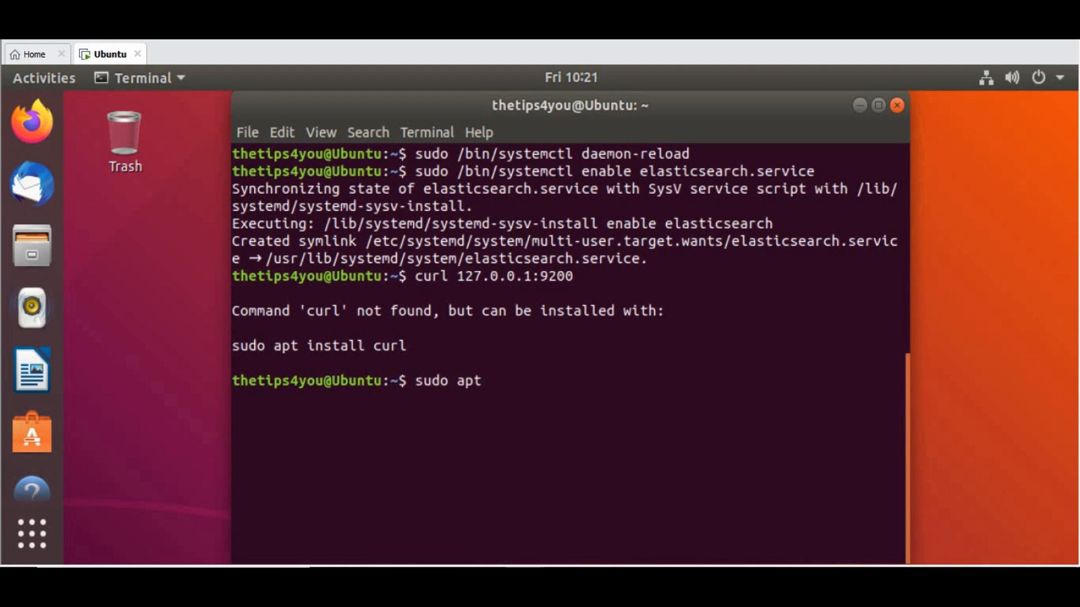
pyautogui.write('-get install curl')
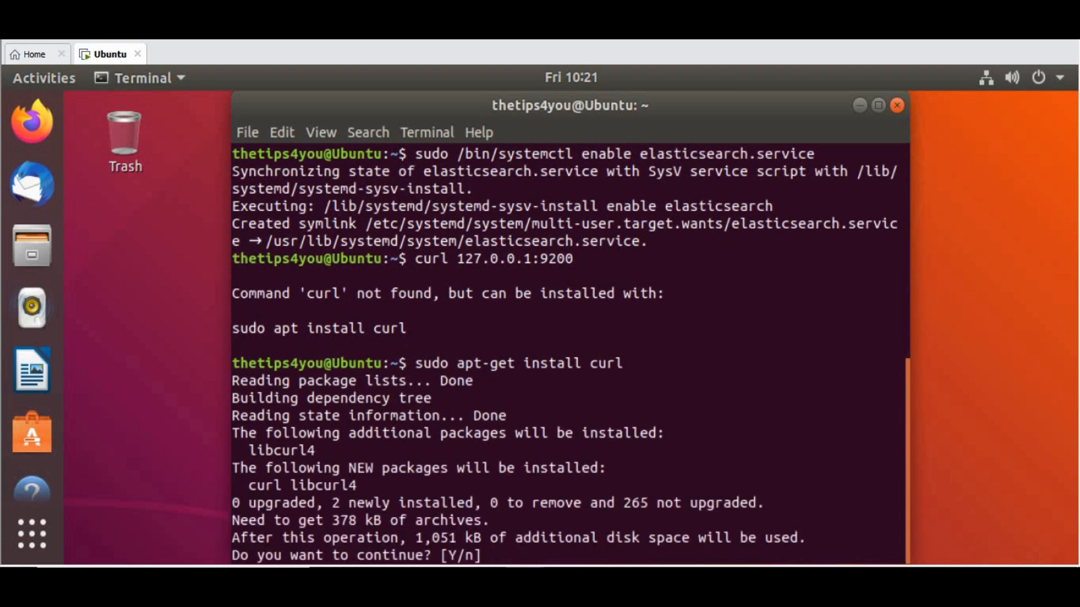
pyautogui.write('y')
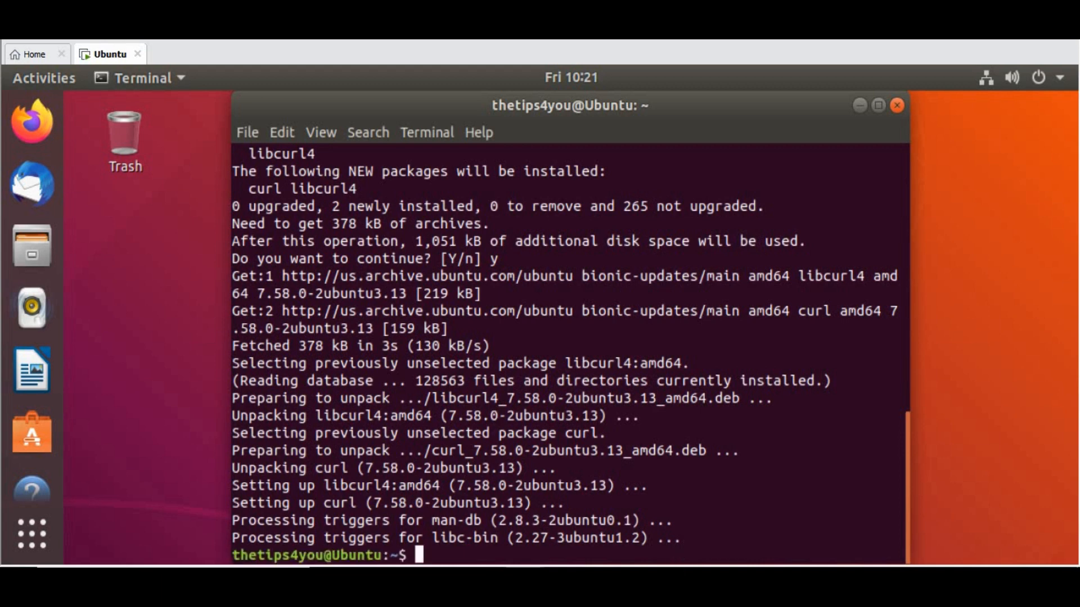
# Step: Clear the screen and curl 127.0.0.1:9200 to get the version 7.12.1 JSON
pyautogui.write('clear')
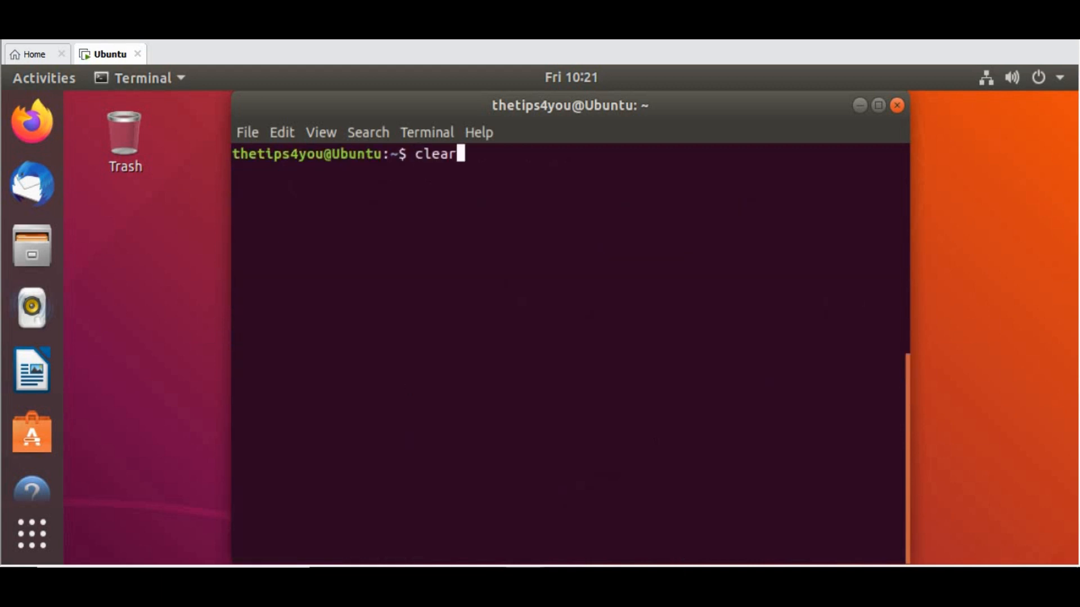
pyautogui.write('curl 127.0.0.1:9200')
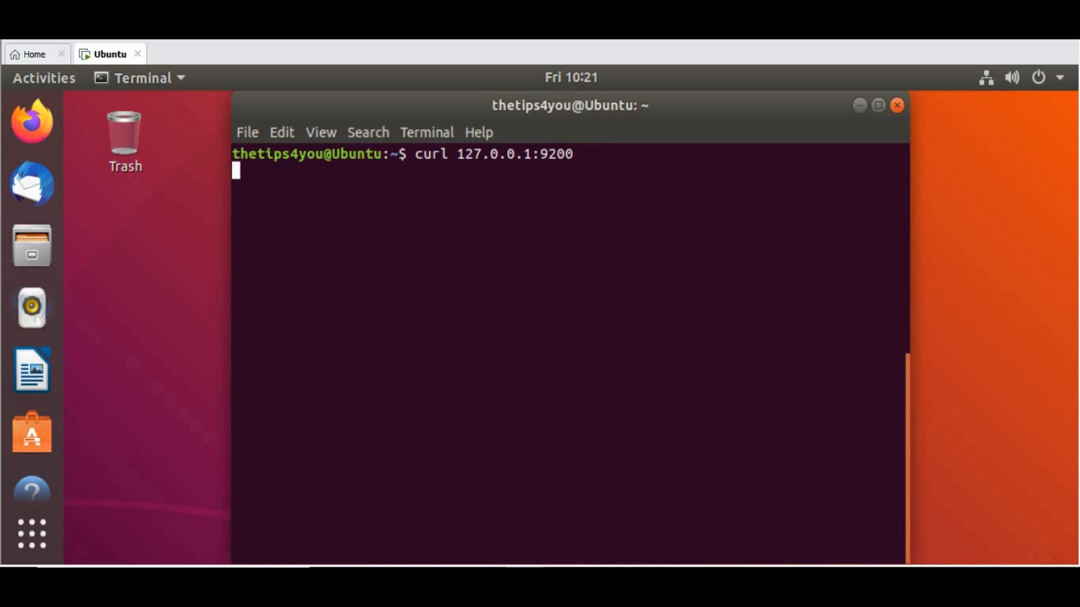
pyautogui.press('Return')
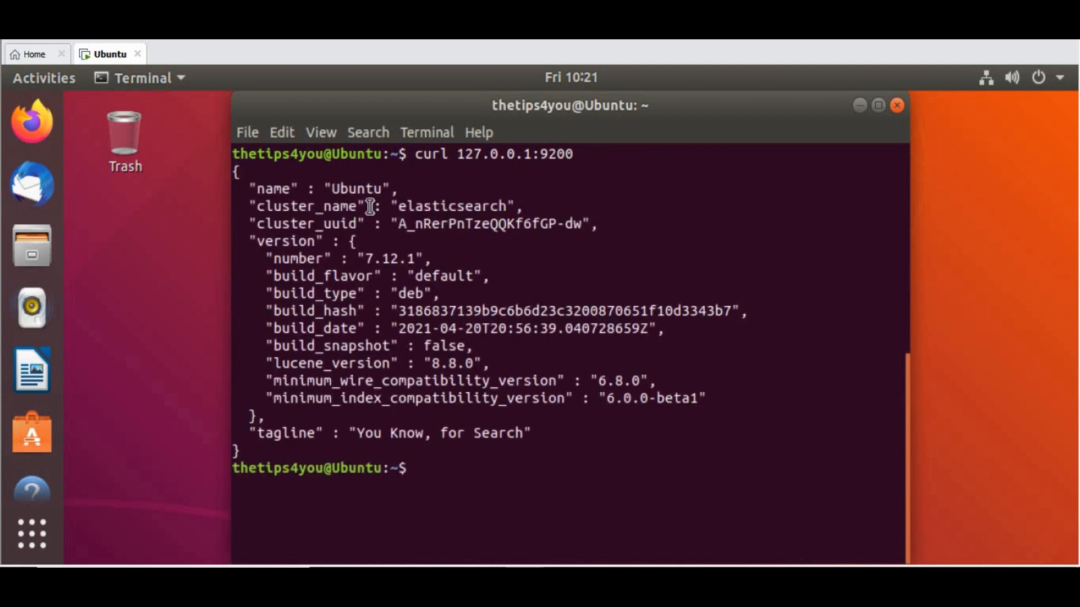